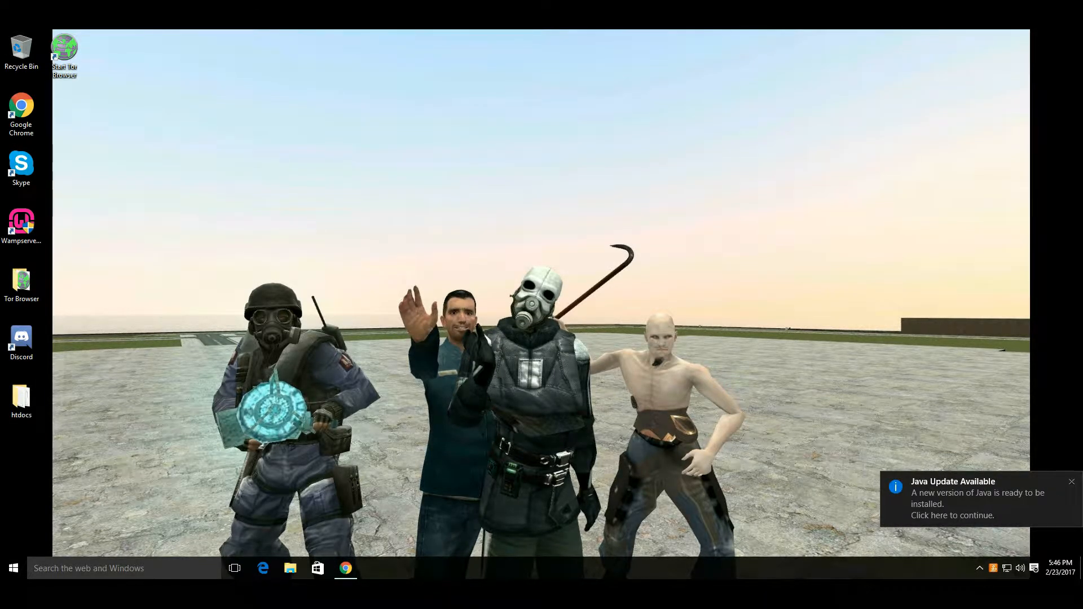
Step: Dismiss the Java Update Available toast from the Windows desktop
click(1071, 481)
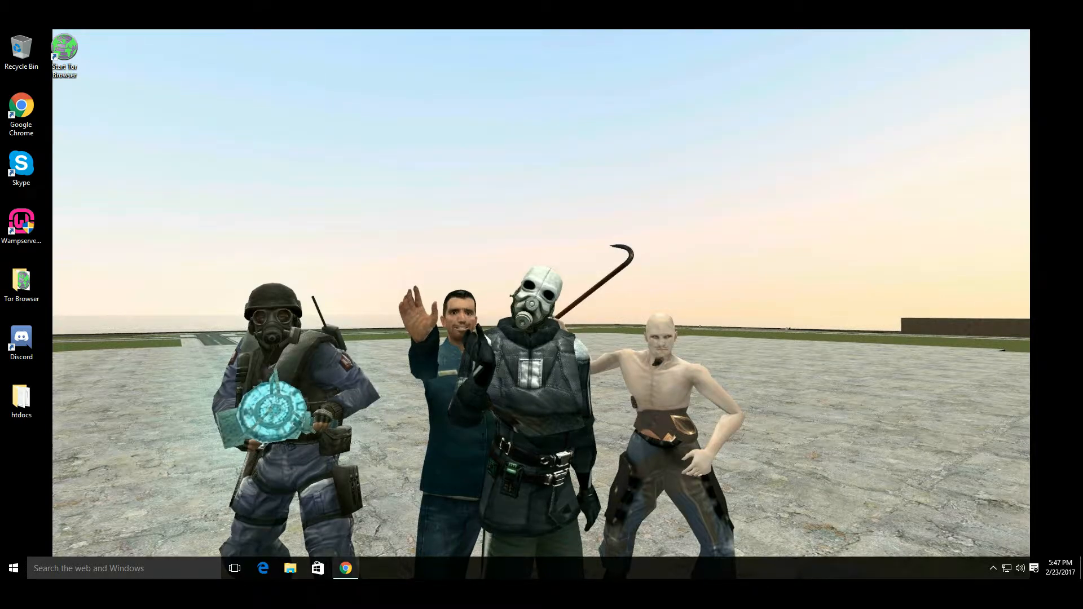
Step: Add Avira Browser Safety to Chrome from the Web Store, then start a new Google tab
click(345, 568)
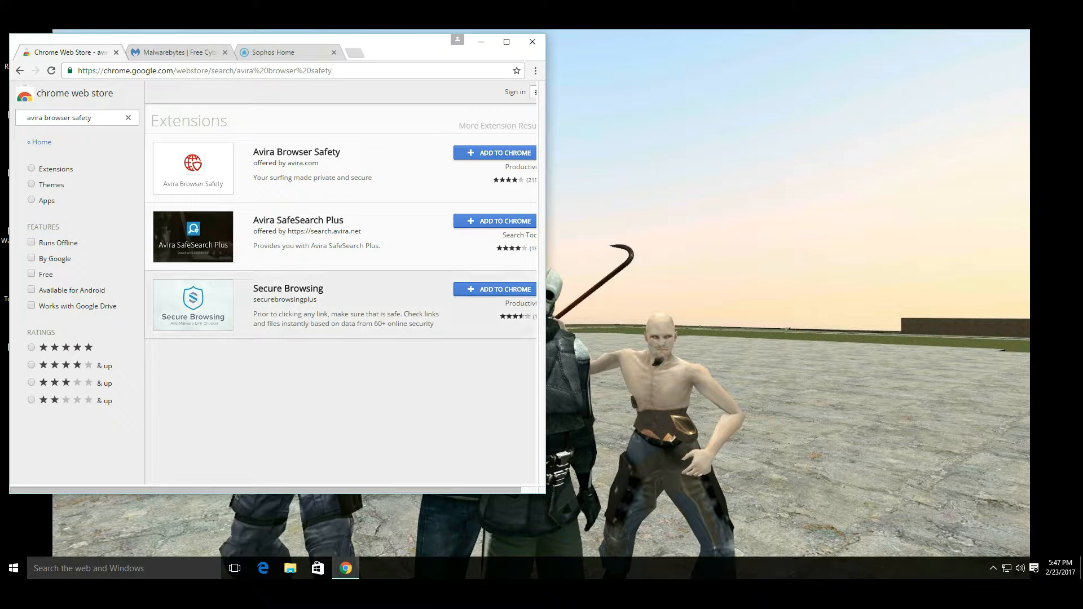
mouse_move(296, 152)
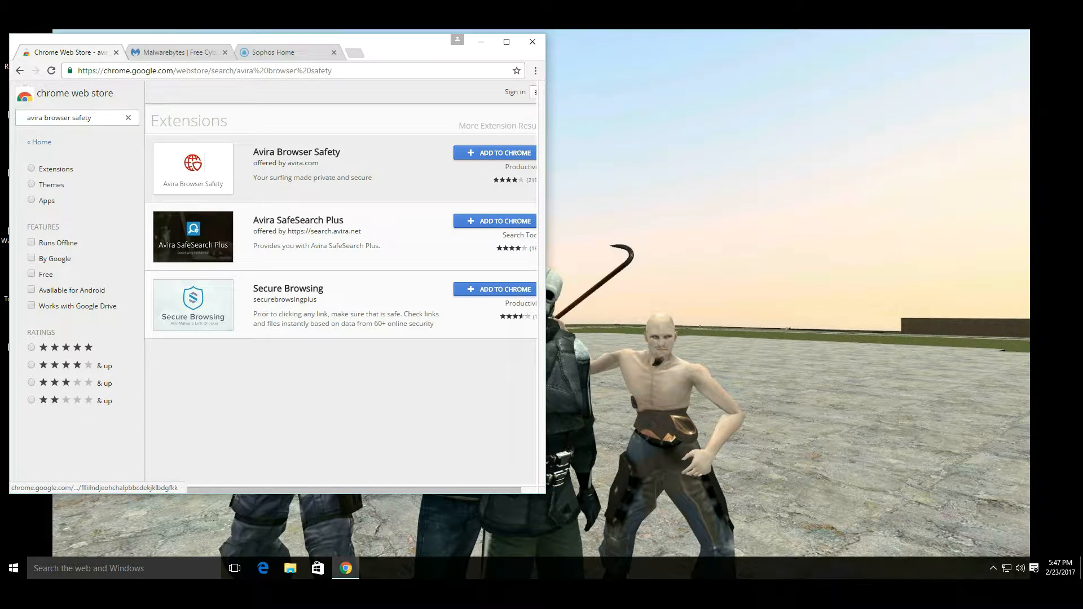
click(501, 153)
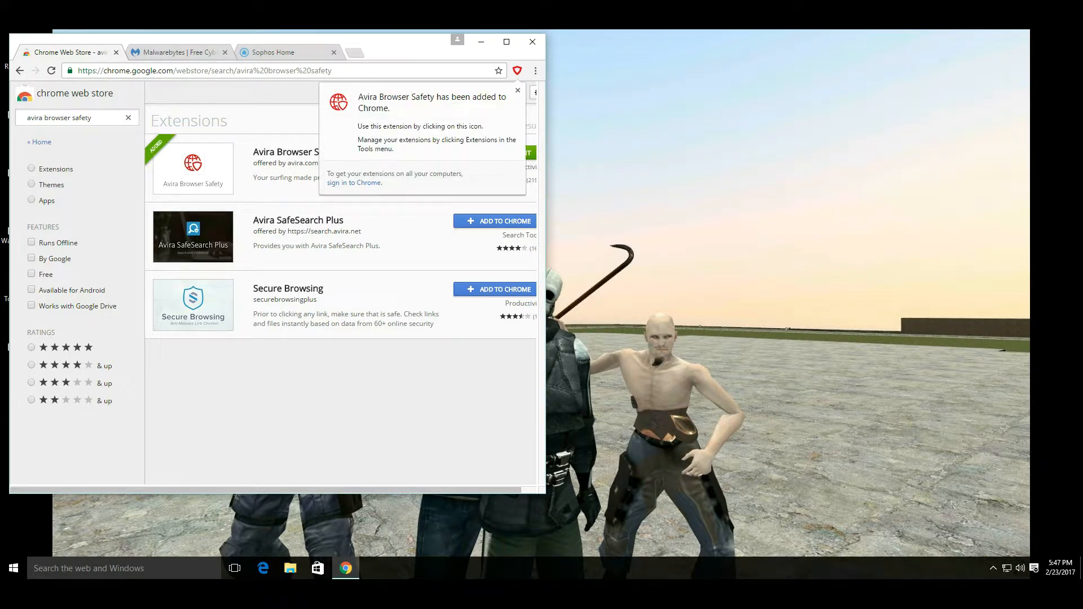
click(517, 90)
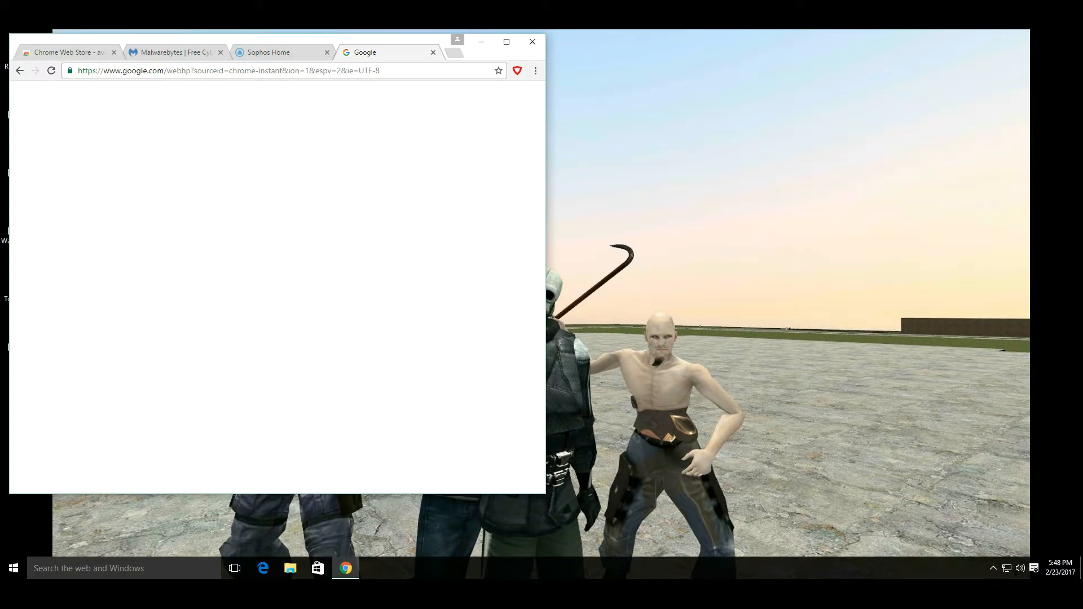
Step: Search 'youtube' and open the YouTube site from the results
text(youtube)
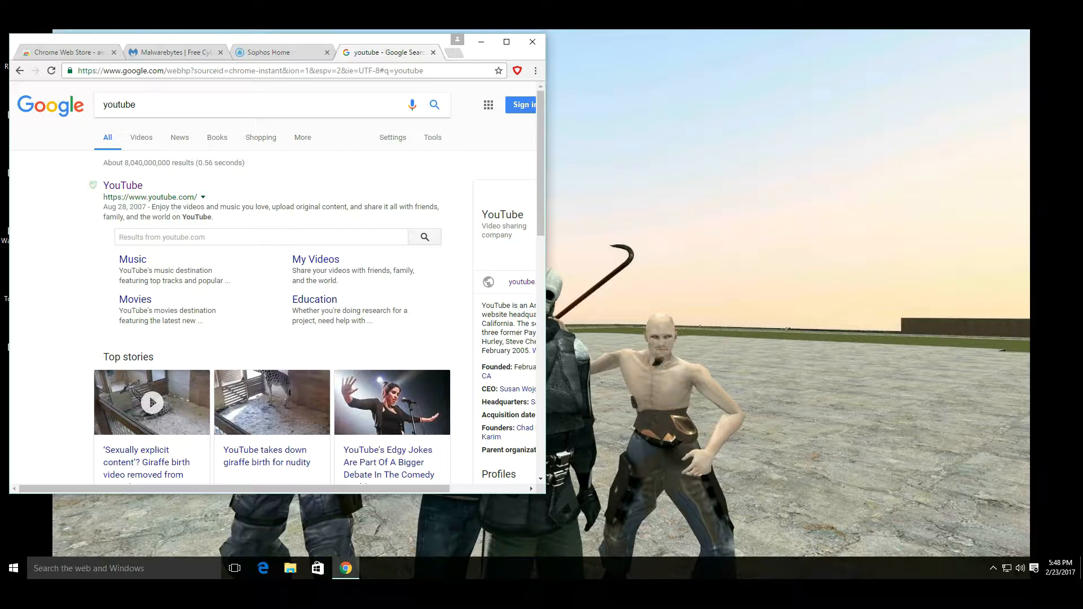
scroll(down, 3)
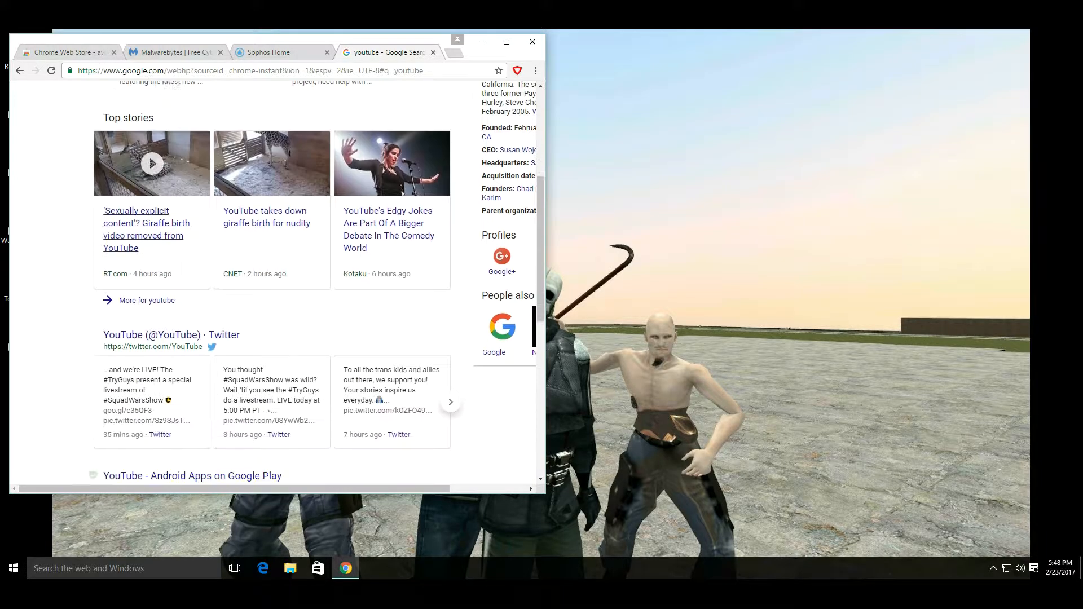
scroll(down, 3)
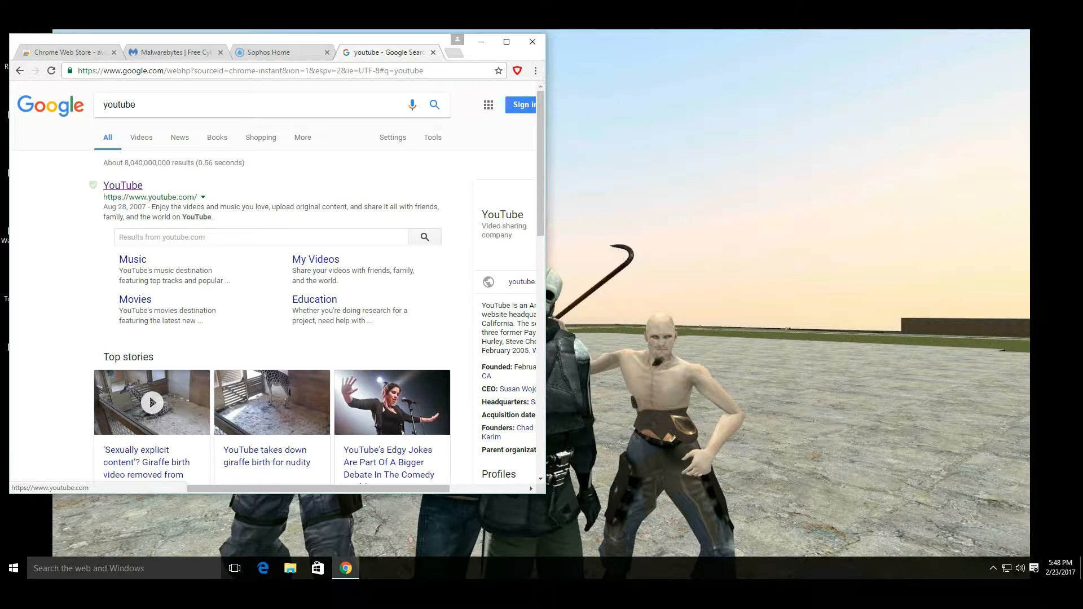
click(122, 185)
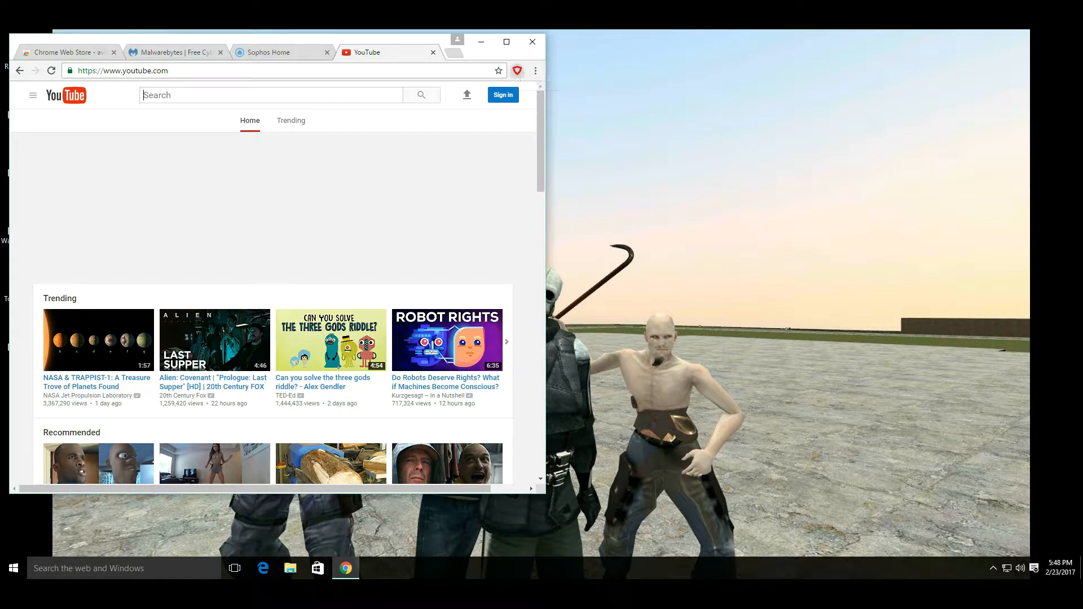
Step: Check Avira's report rating YouTube safe with two trackers blocked, then close the YouTube tab
click(517, 70)
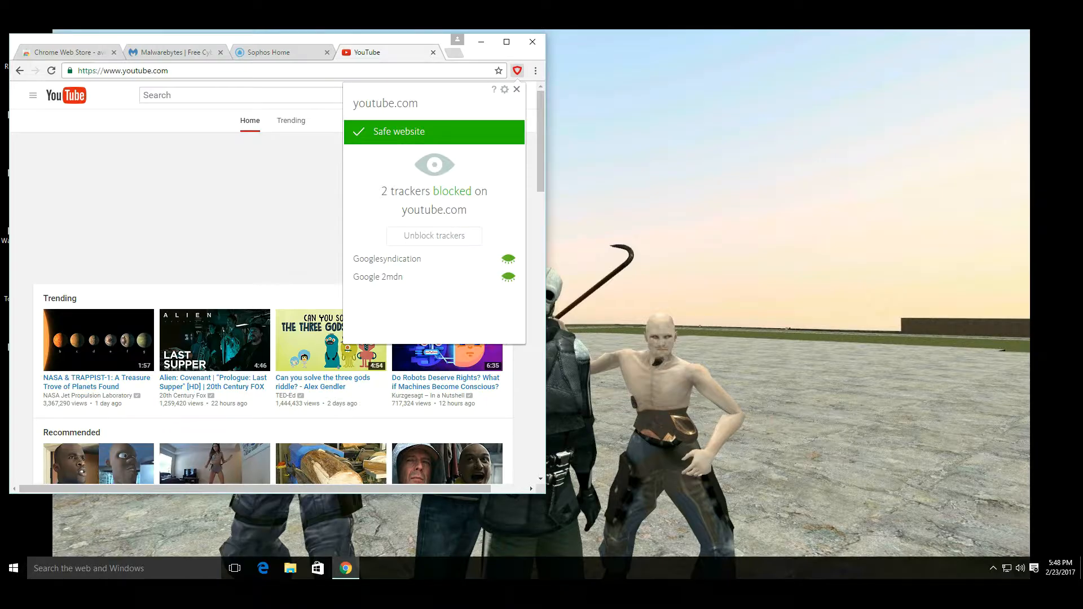
click(516, 89)
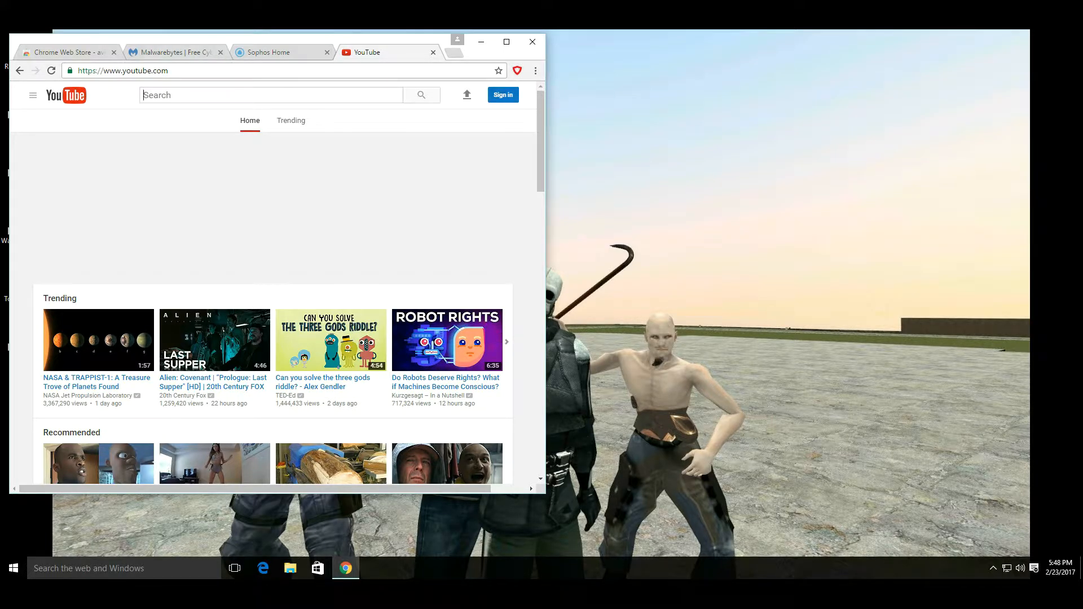
click(432, 52)
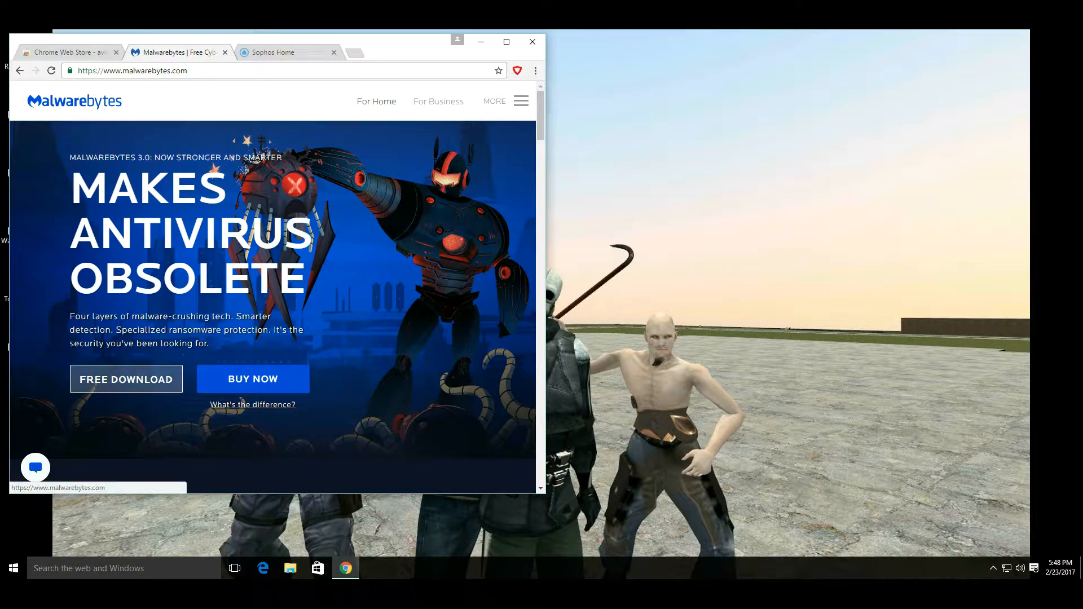
mouse_move(125, 379)
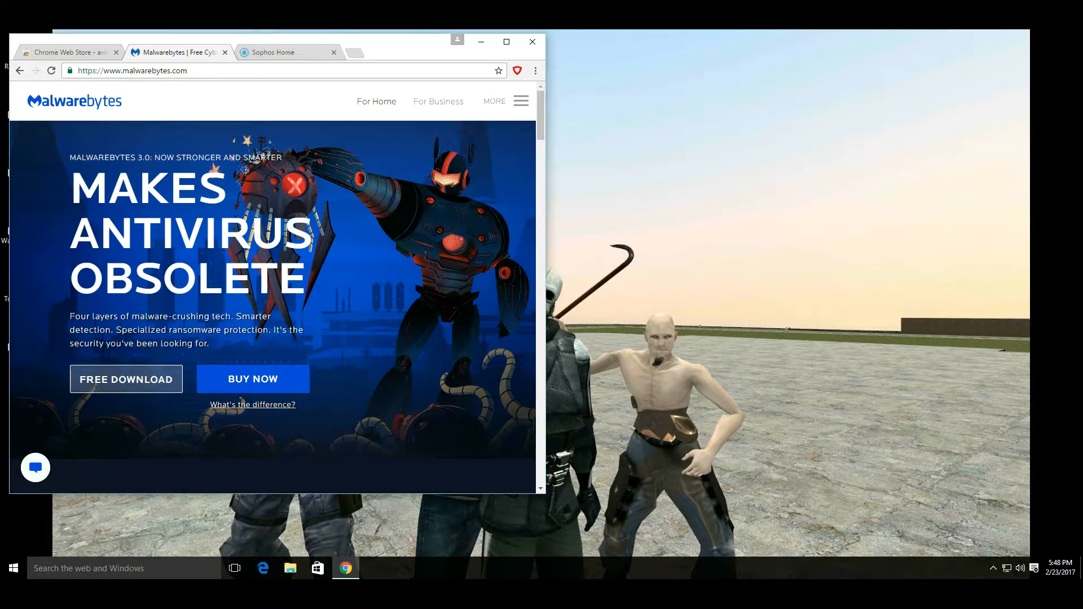
Step: Start the free Malwarebytes download and view its thank-you page
click(126, 379)
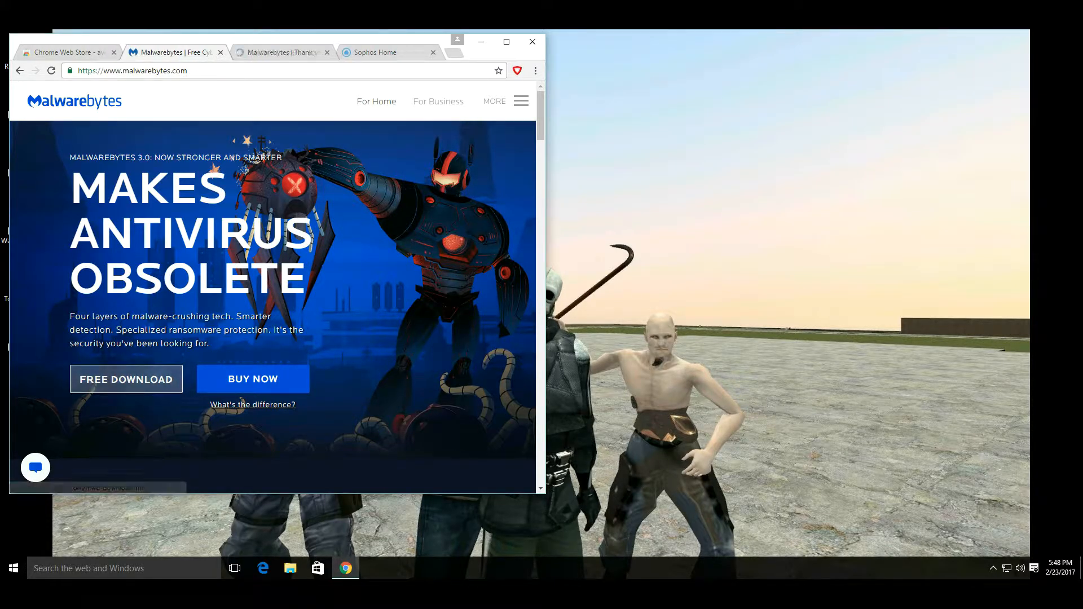
click(126, 379)
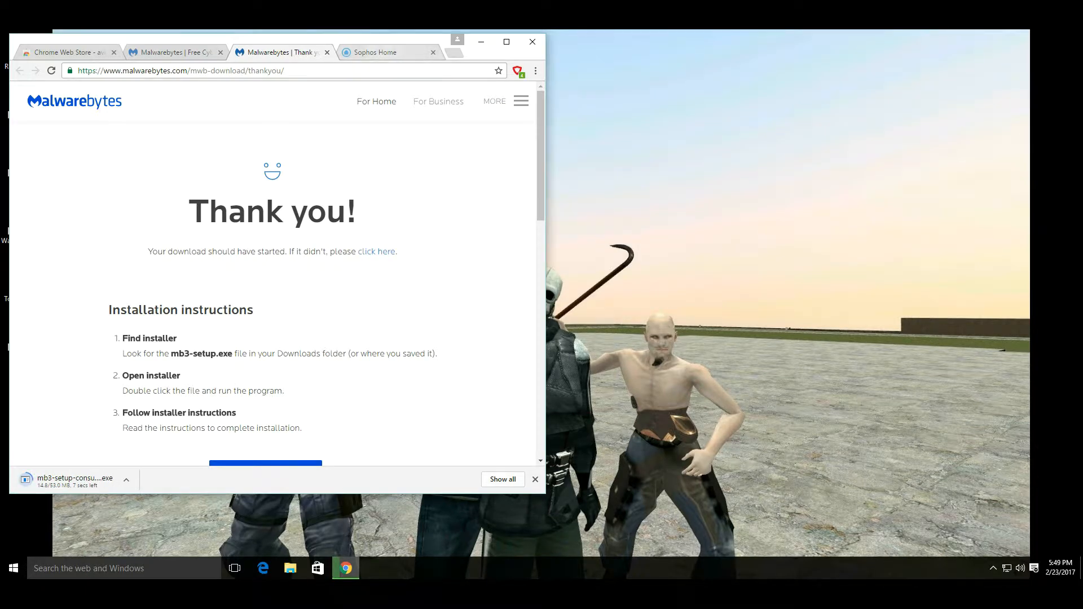
mouse_move(67, 52)
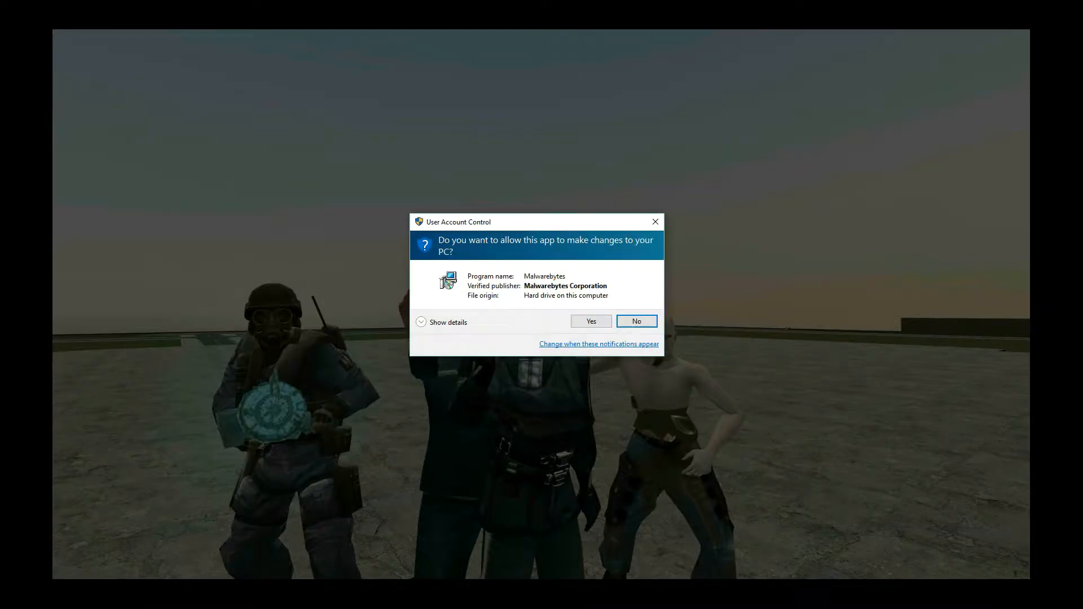
Step: Install Malwarebytes in English to the default Program Files folder, then show the Sophos Home page
click(590, 321)
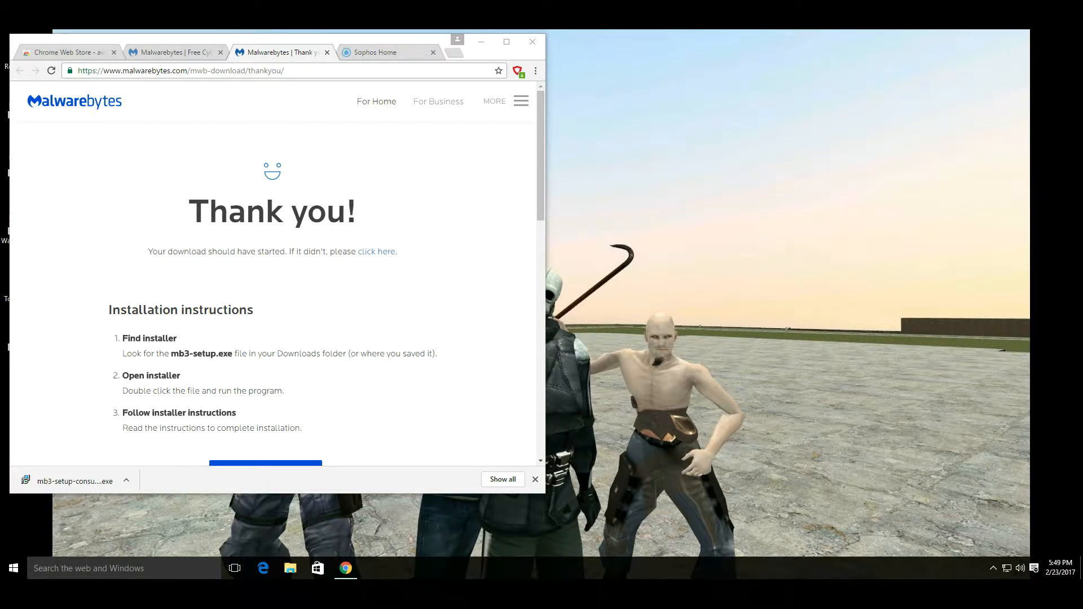
double_click(75, 481)
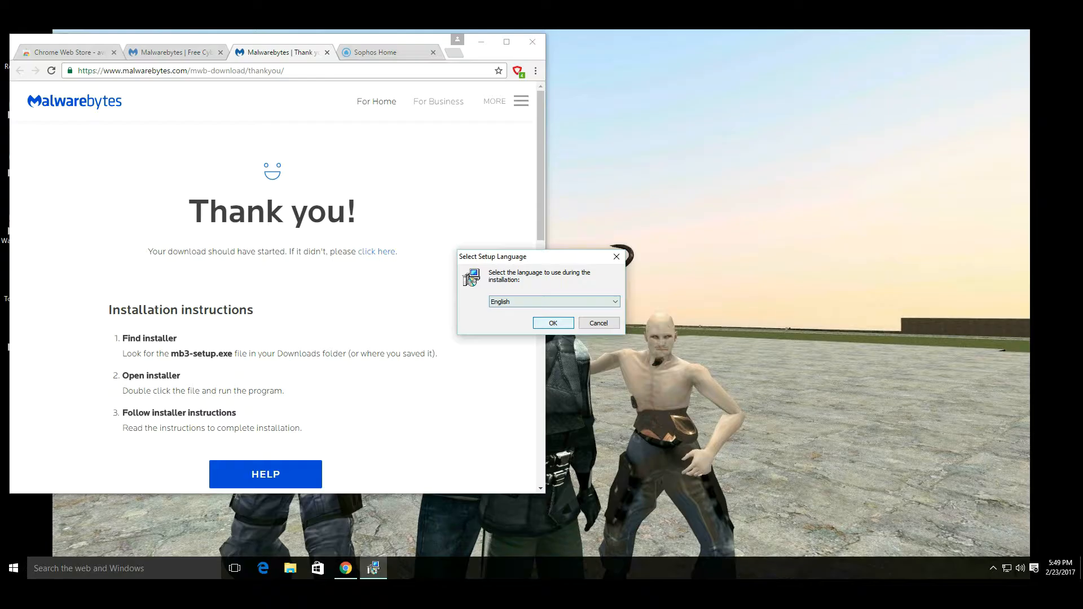
click(553, 322)
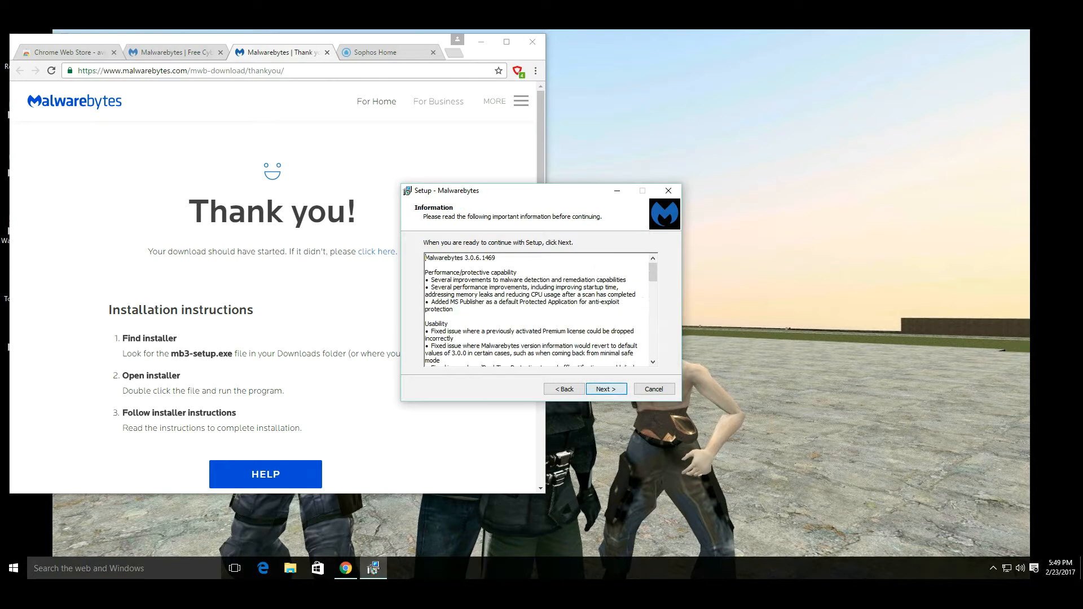
click(605, 388)
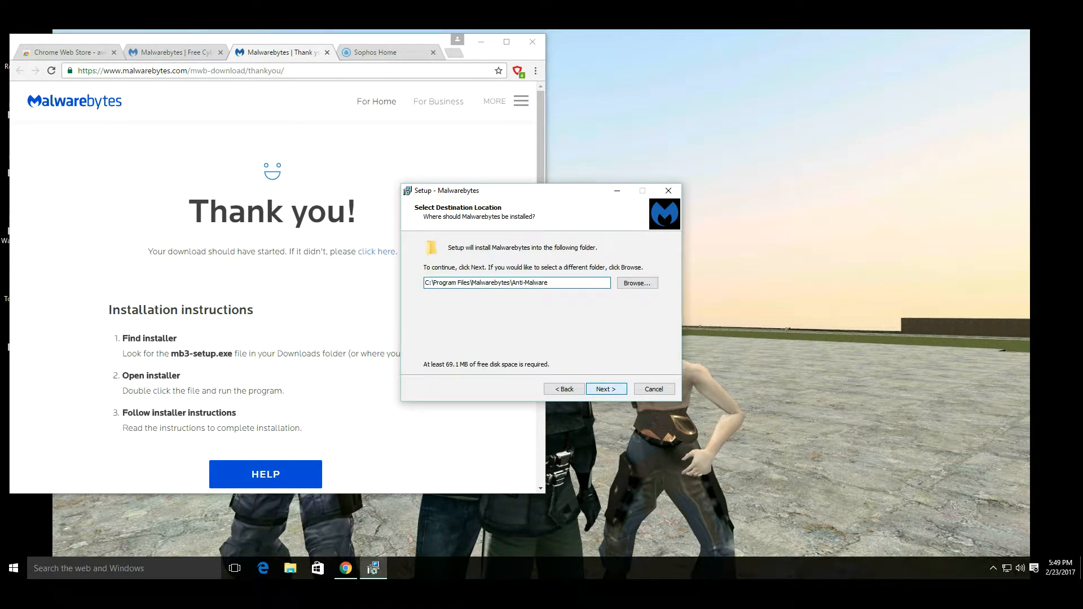
click(606, 388)
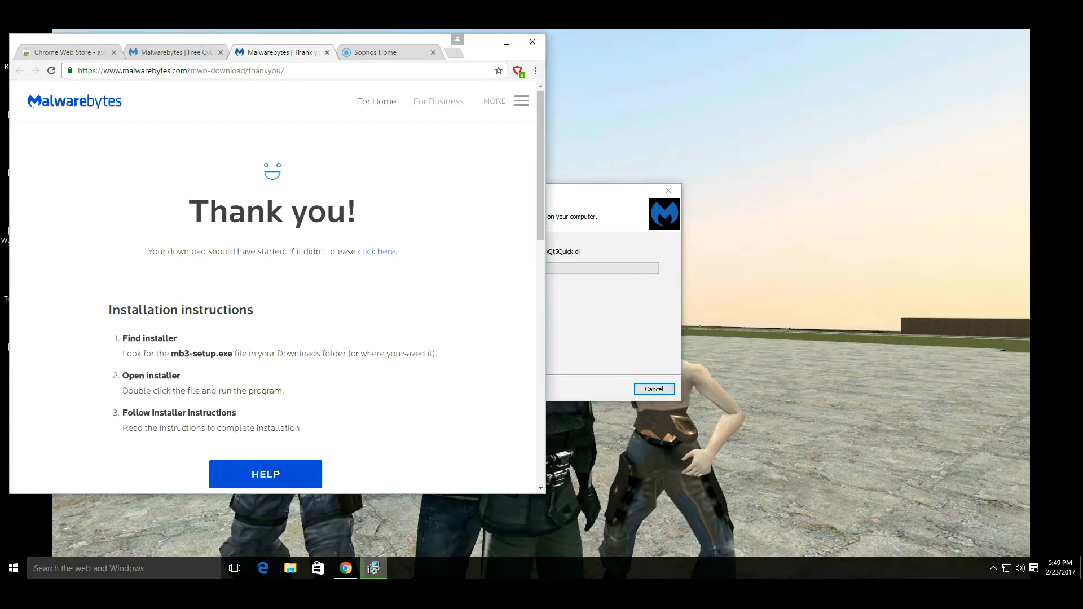
click(376, 52)
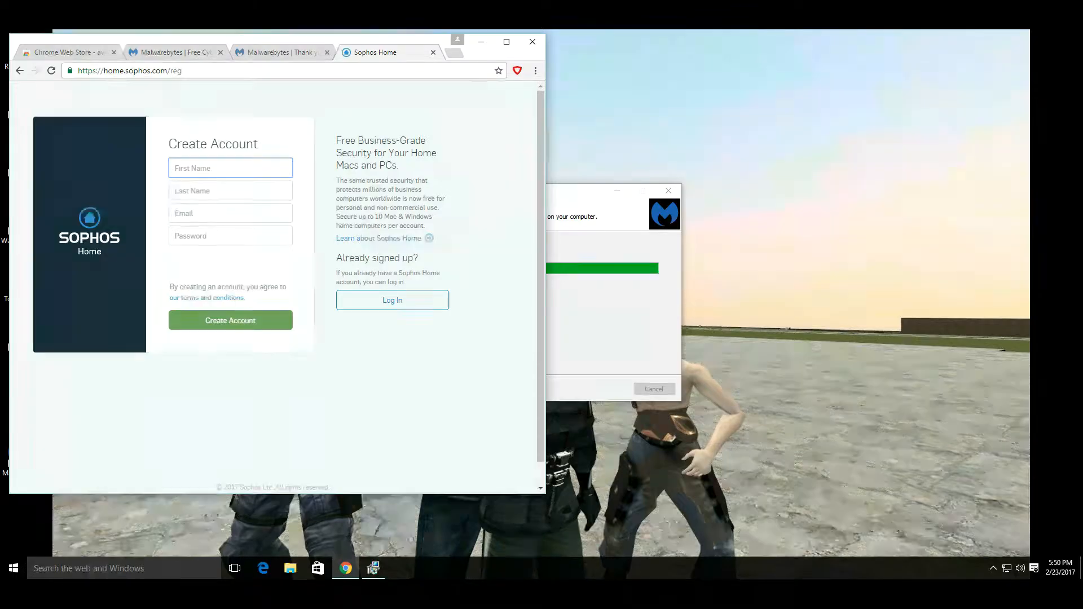
Step: Close the Sophos Home sign-up tab, leaving the Malwarebytes homepage in Chrome
click(230, 168)
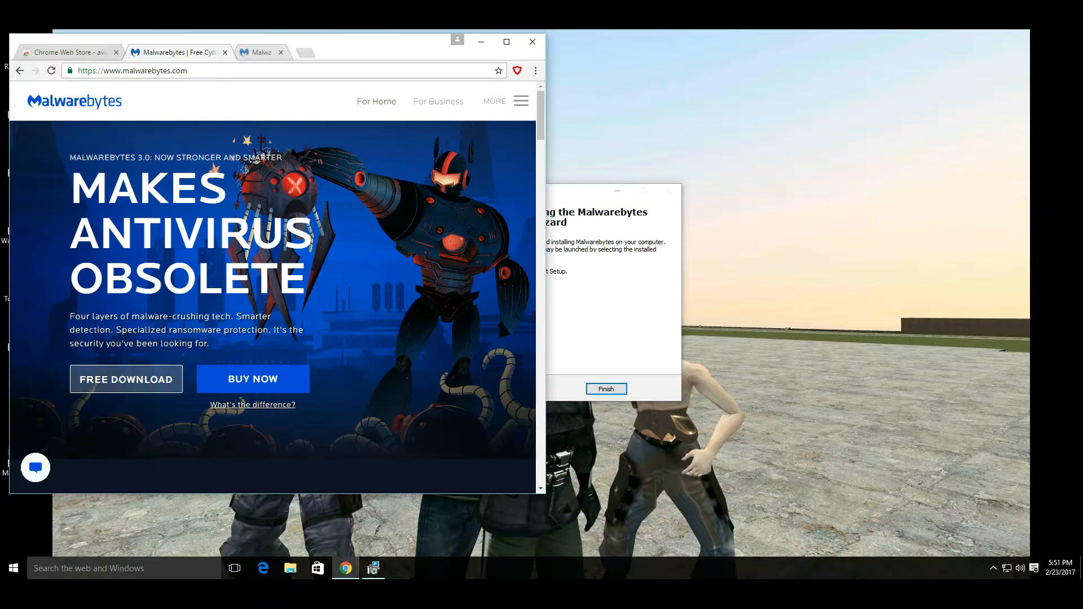
Step: Close Chrome to reveal the finished setup wizard and dismiss the 'Updates not current' toast
click(531, 41)
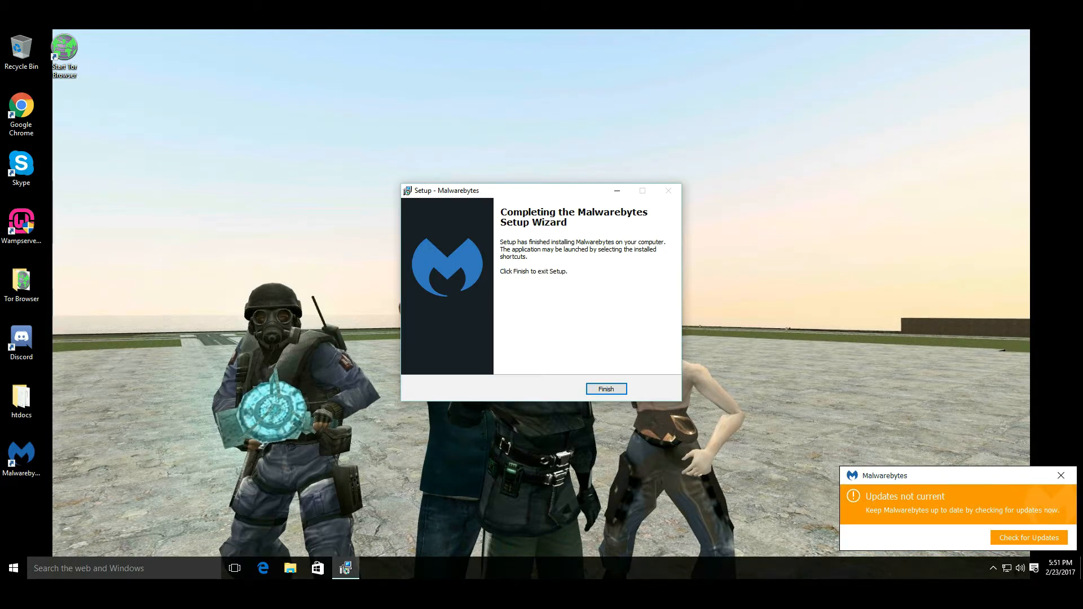
click(1060, 476)
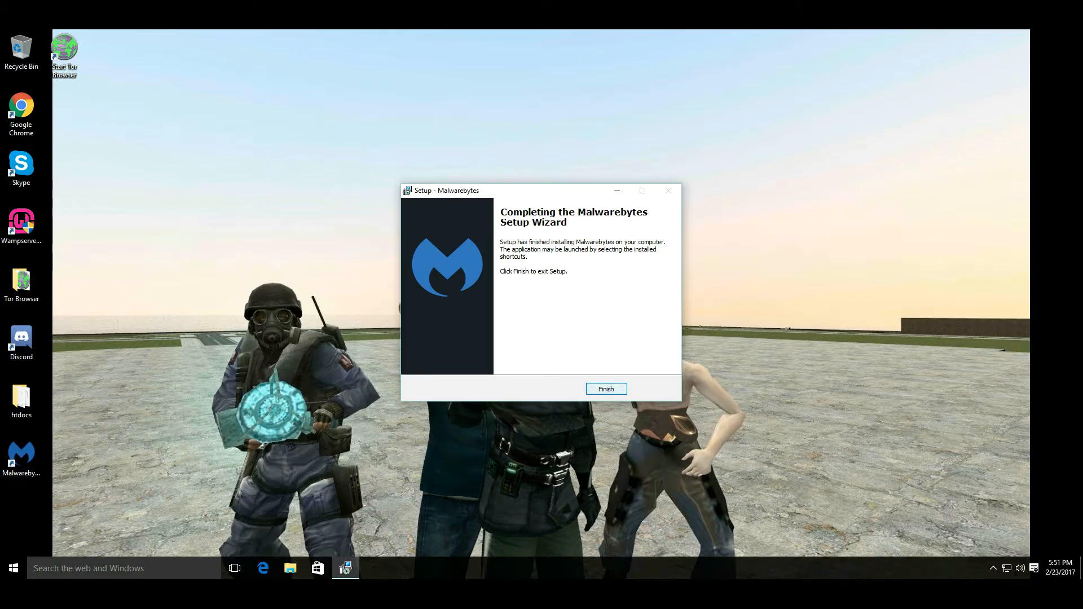
Step: Finish setup and dismiss the Malwarebytes 3.0 intro, reaching the 'You're protected' dashboard
click(606, 388)
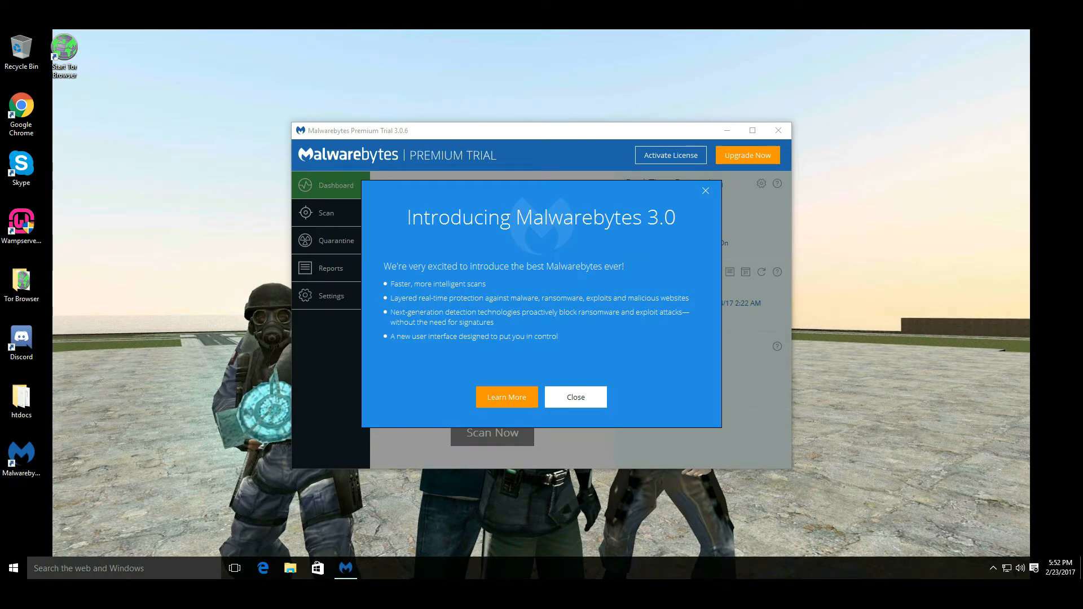
click(575, 397)
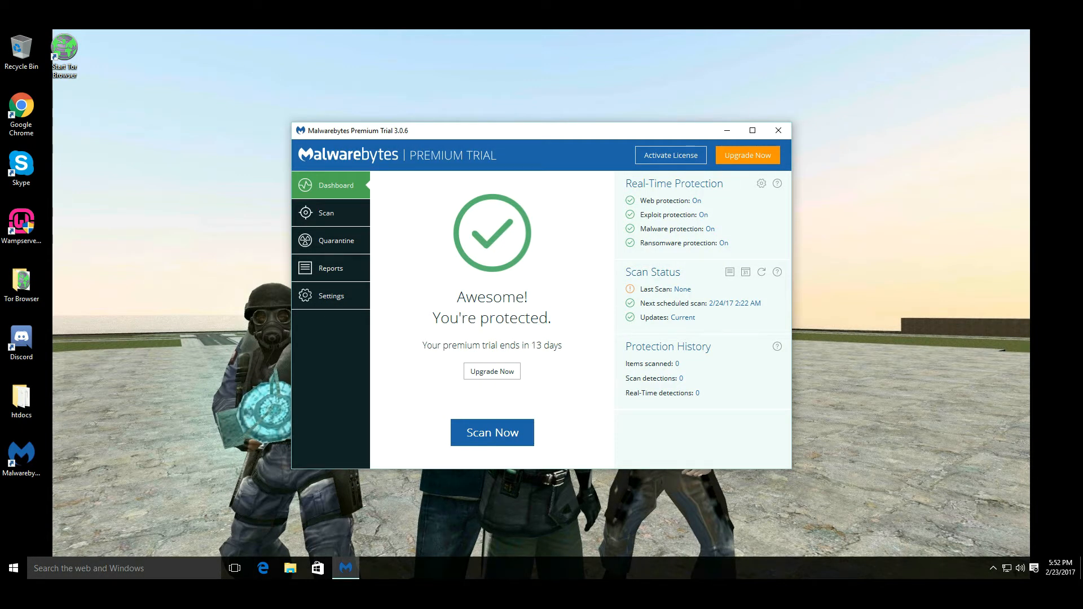